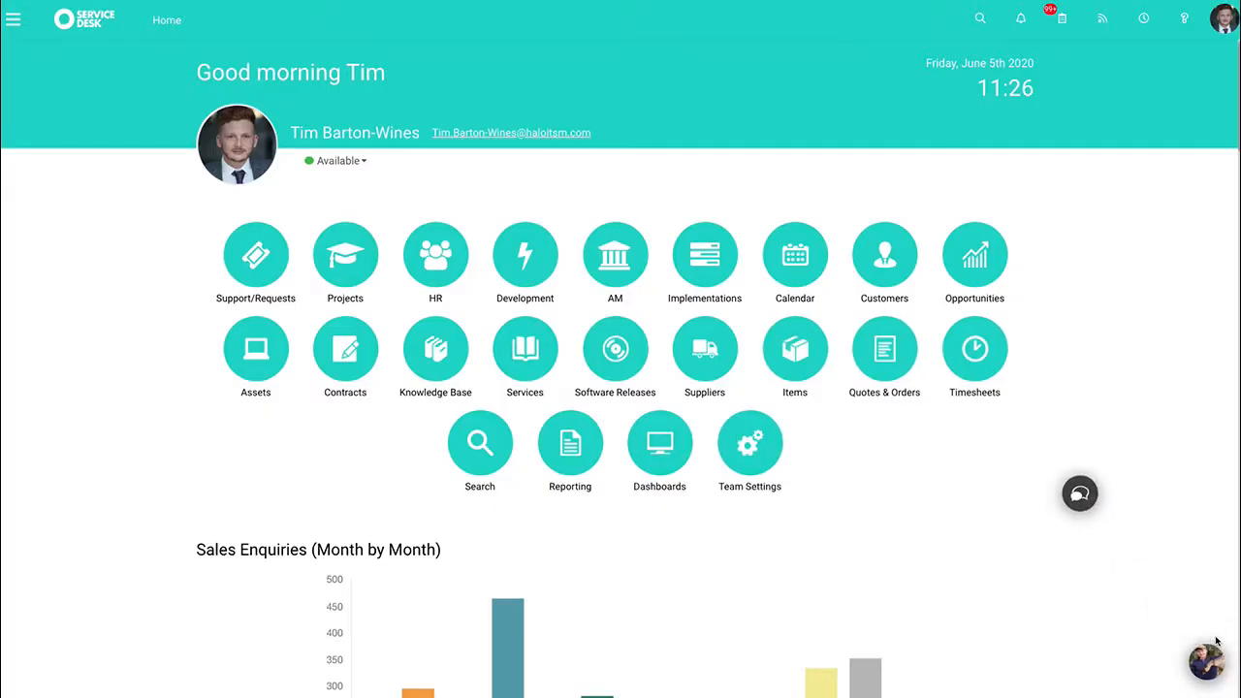
Start a new chat from the floating chat bubble on the homepage.
click(1079, 493)
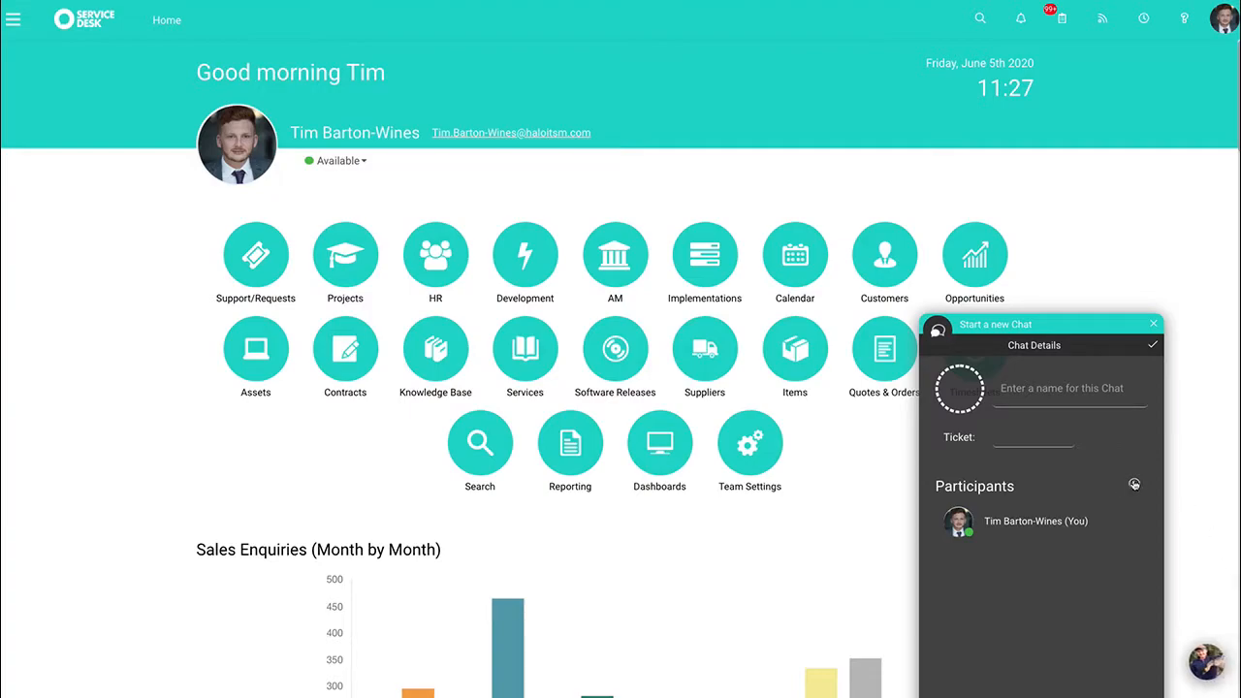
click(1133, 485)
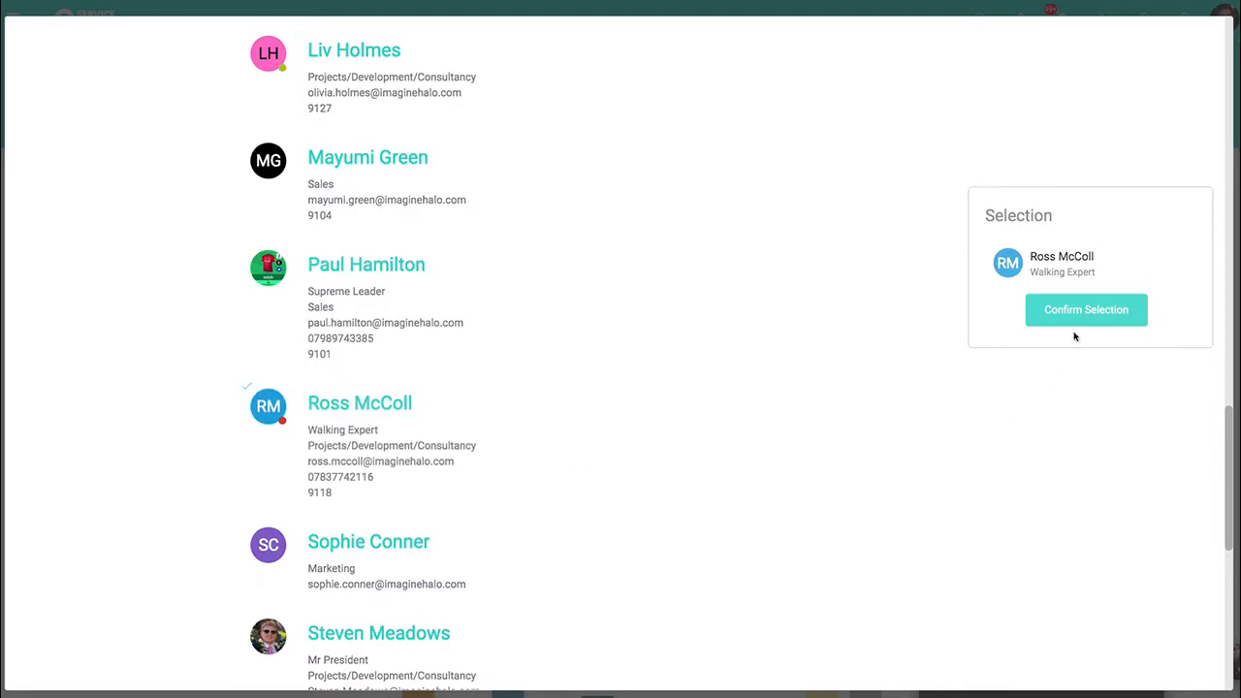
click(1086, 309)
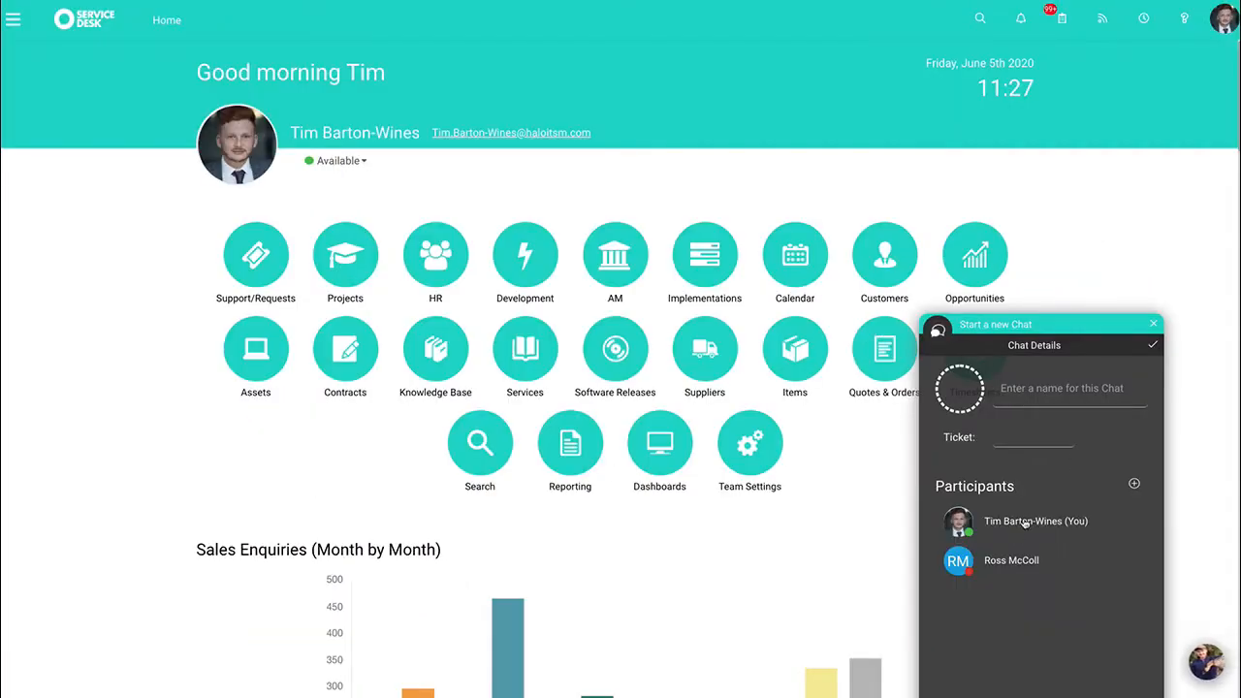
click(1069, 388)
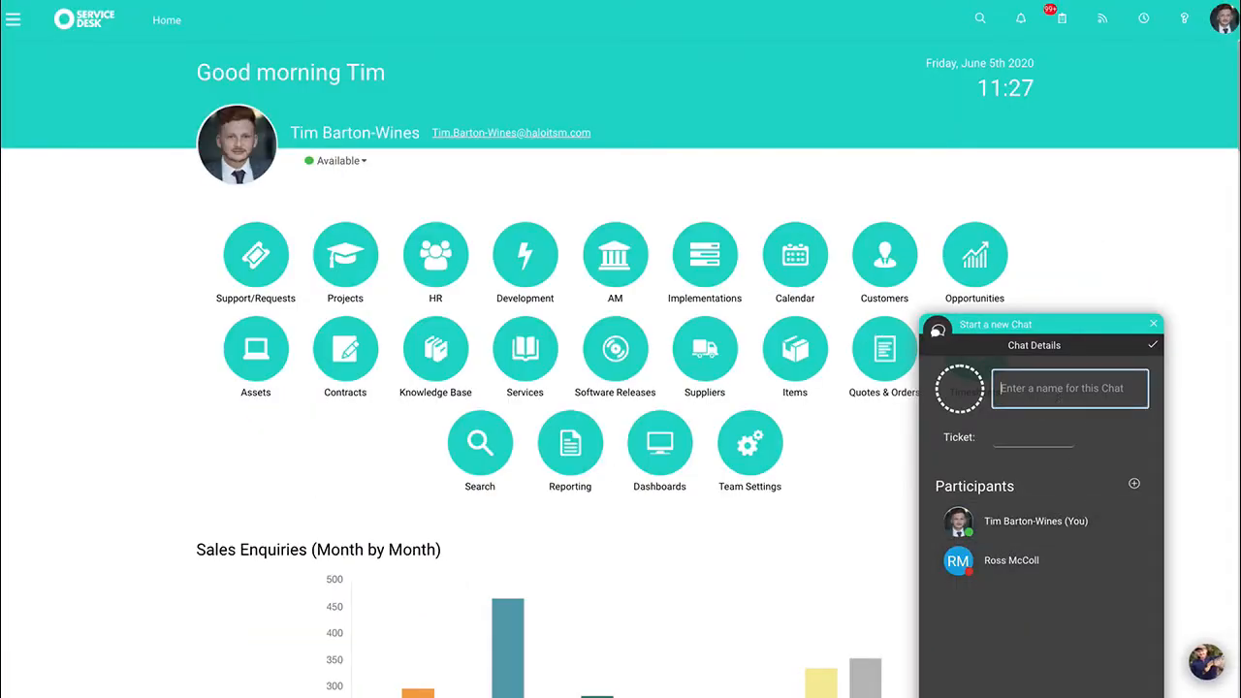
text(chat)
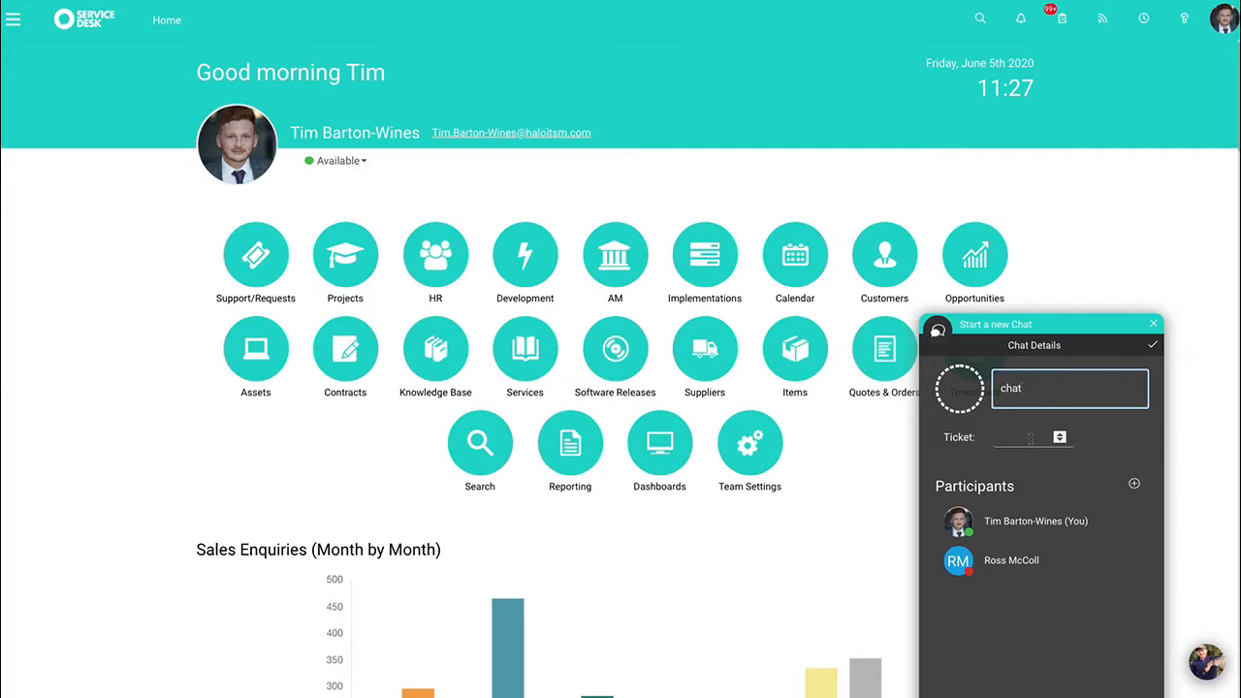
click(1152, 344)
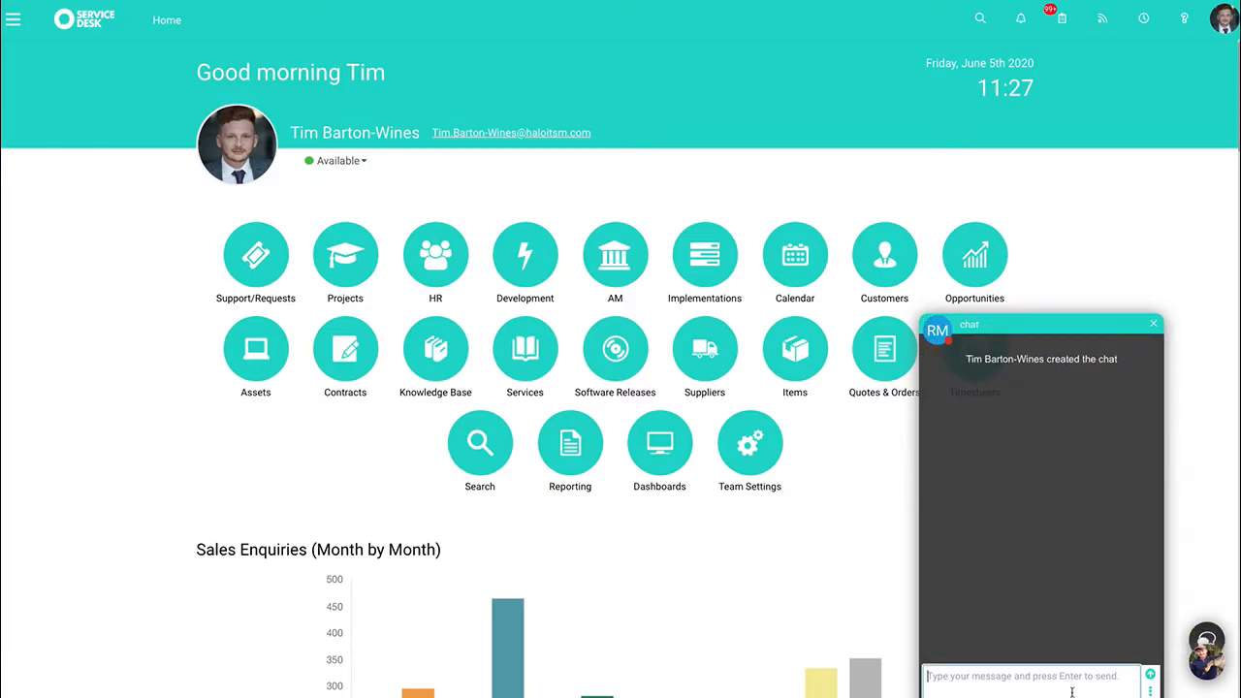
Bring up the canned message list offering 'Give us a call'.
key(Return)
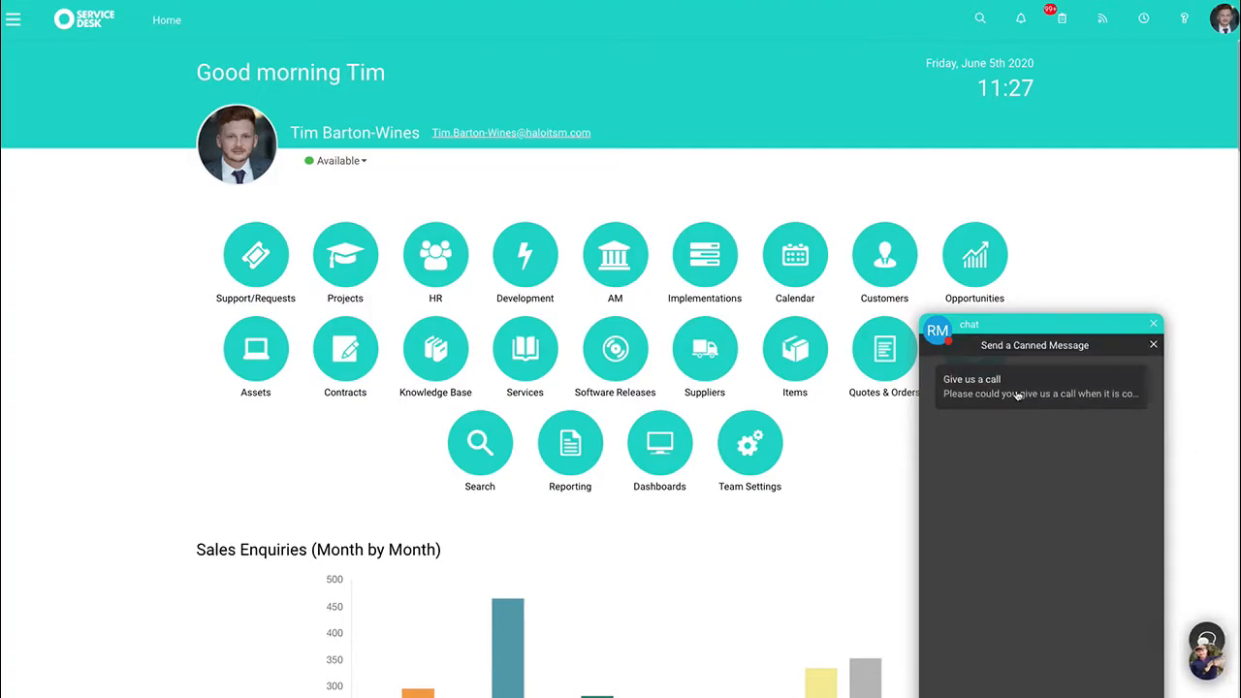
mouse_move(1018, 394)
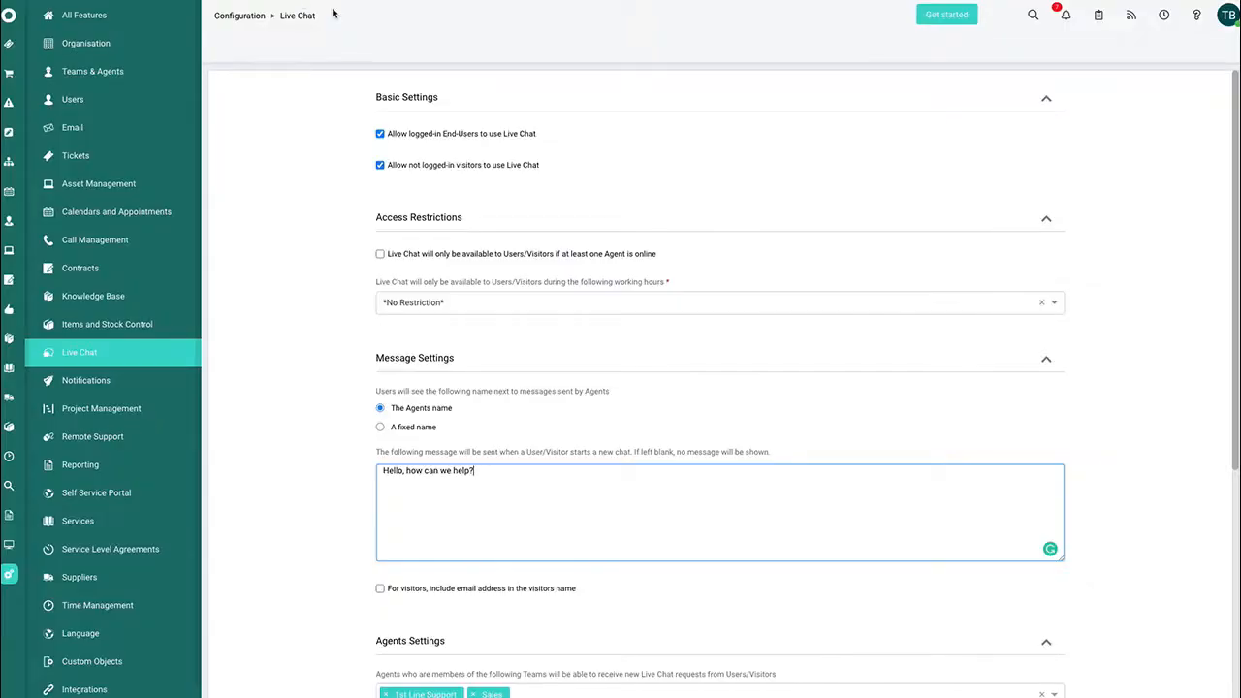
mouse_move(683, 285)
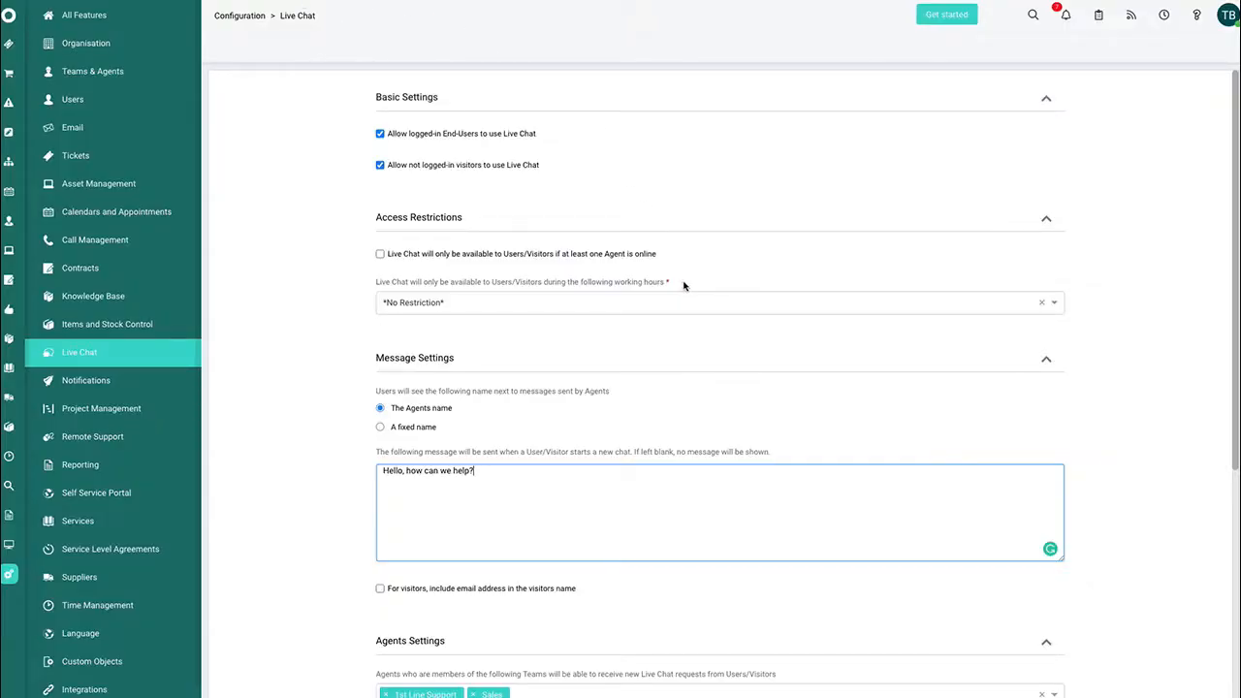
Scroll through the Live Chat configuration settings down to the empty Canned Messages section.
scroll(down, 3)
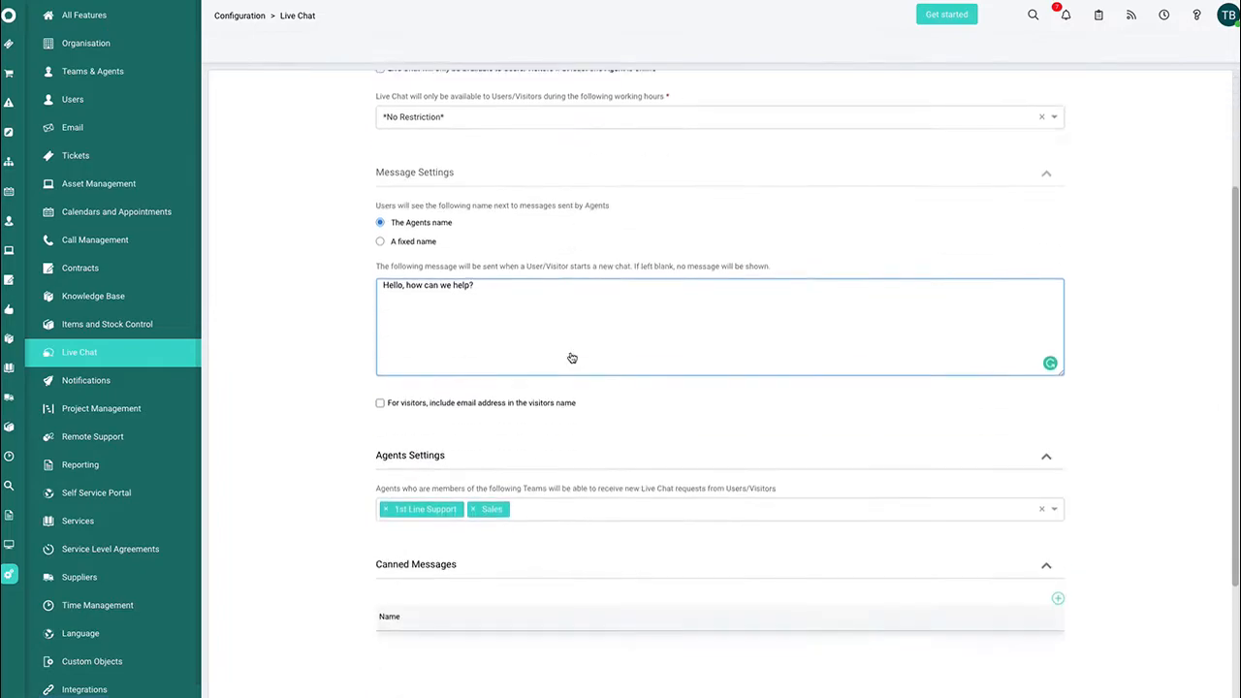
scroll(down, 3)
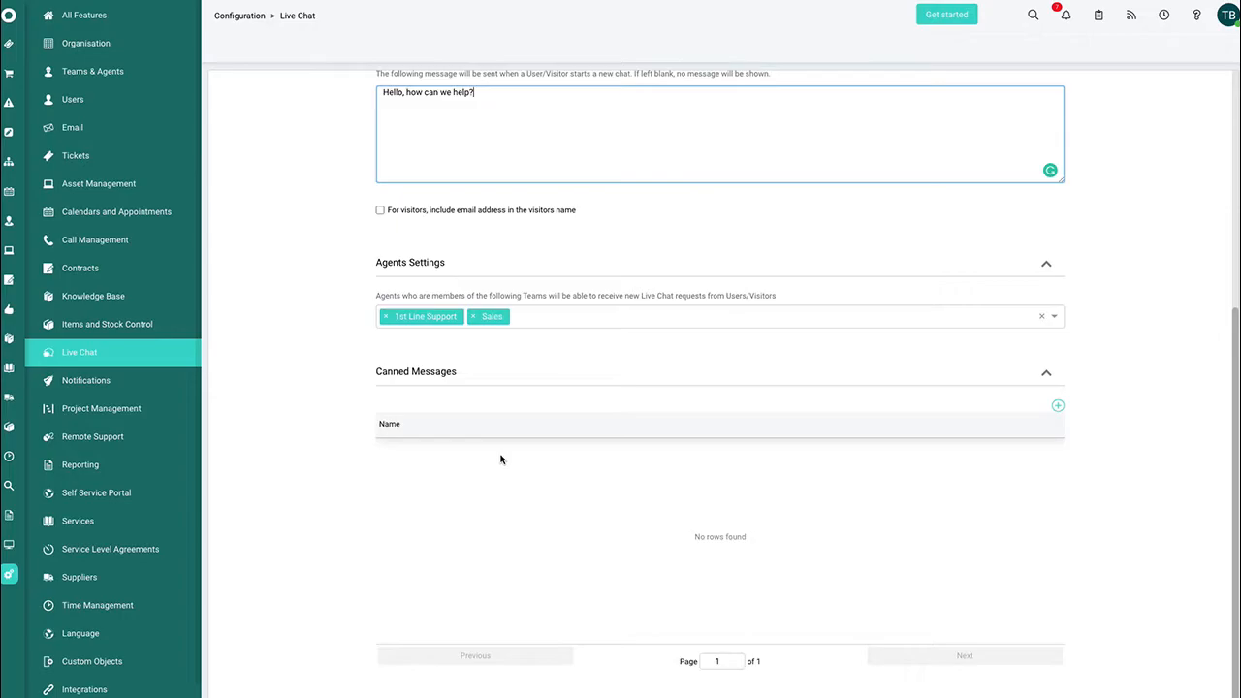
mouse_move(585, 316)
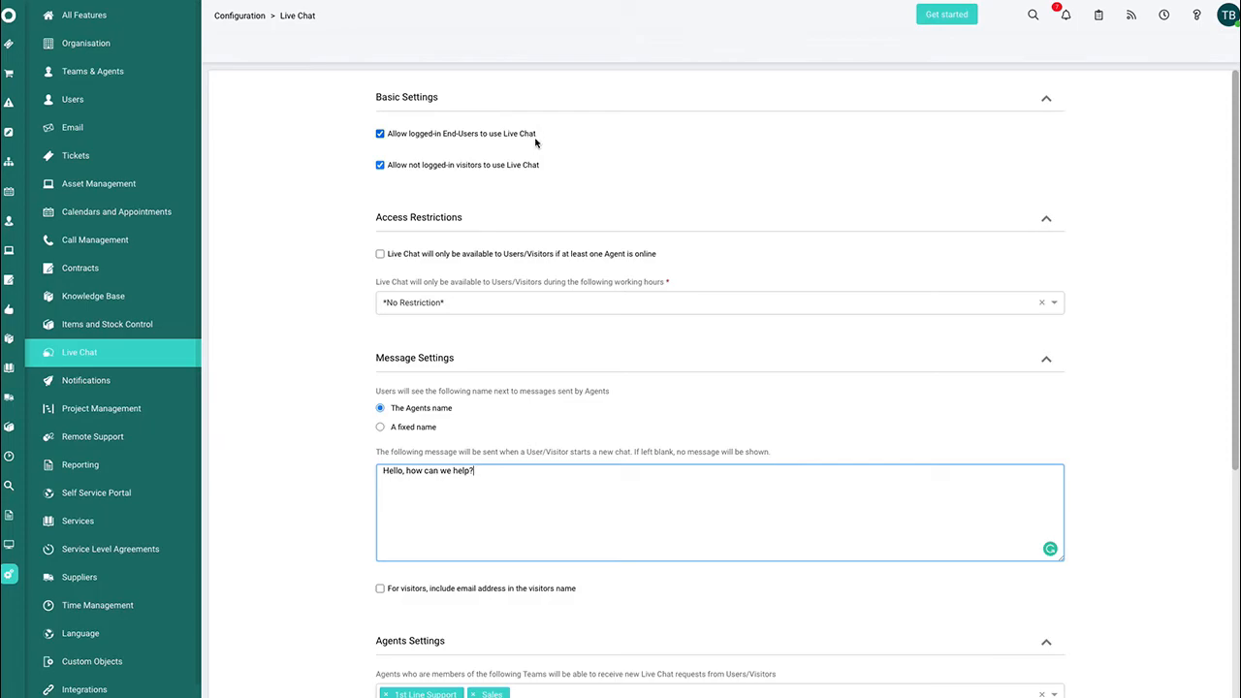
mouse_move(531, 186)
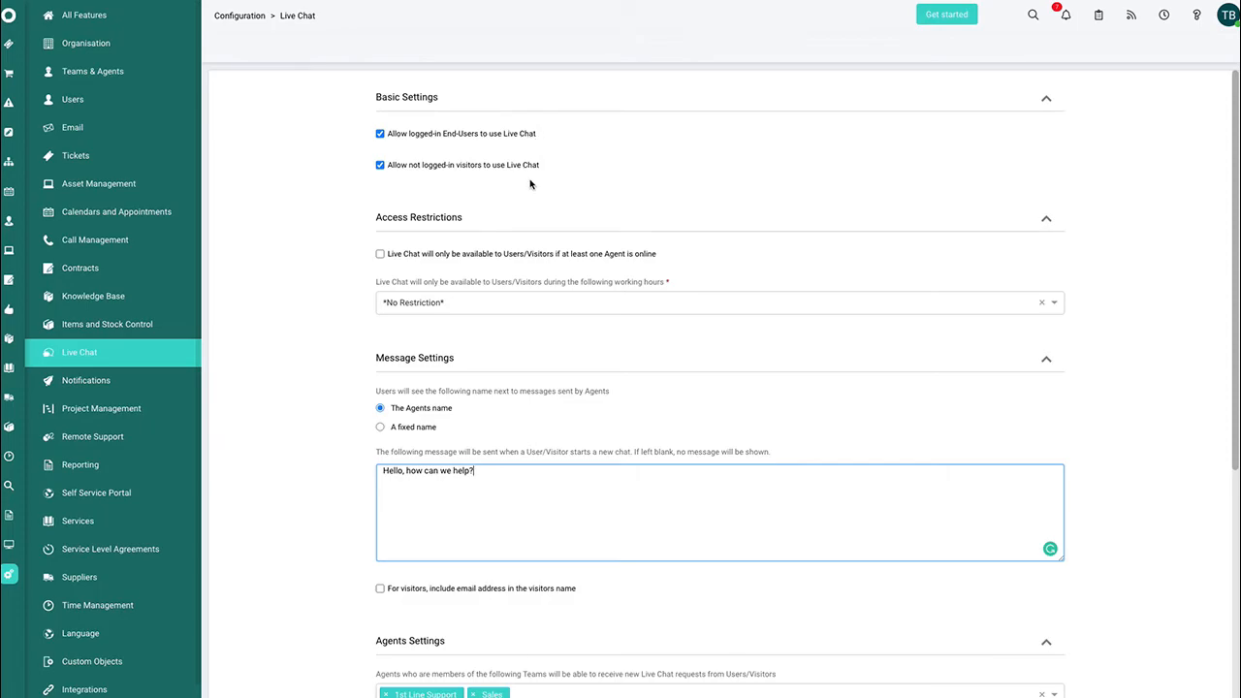
Scroll the Live Chat settings, then return to the homepage via the Halo logo.
scroll(down, 3)
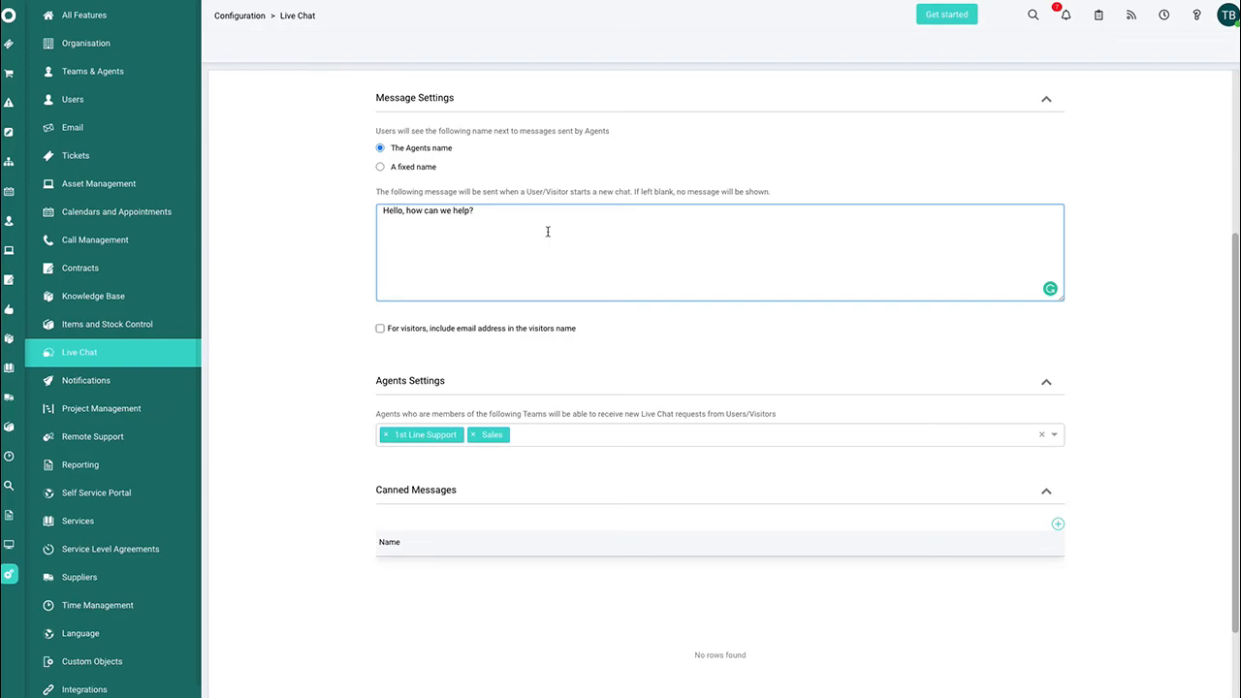
mouse_move(19, 26)
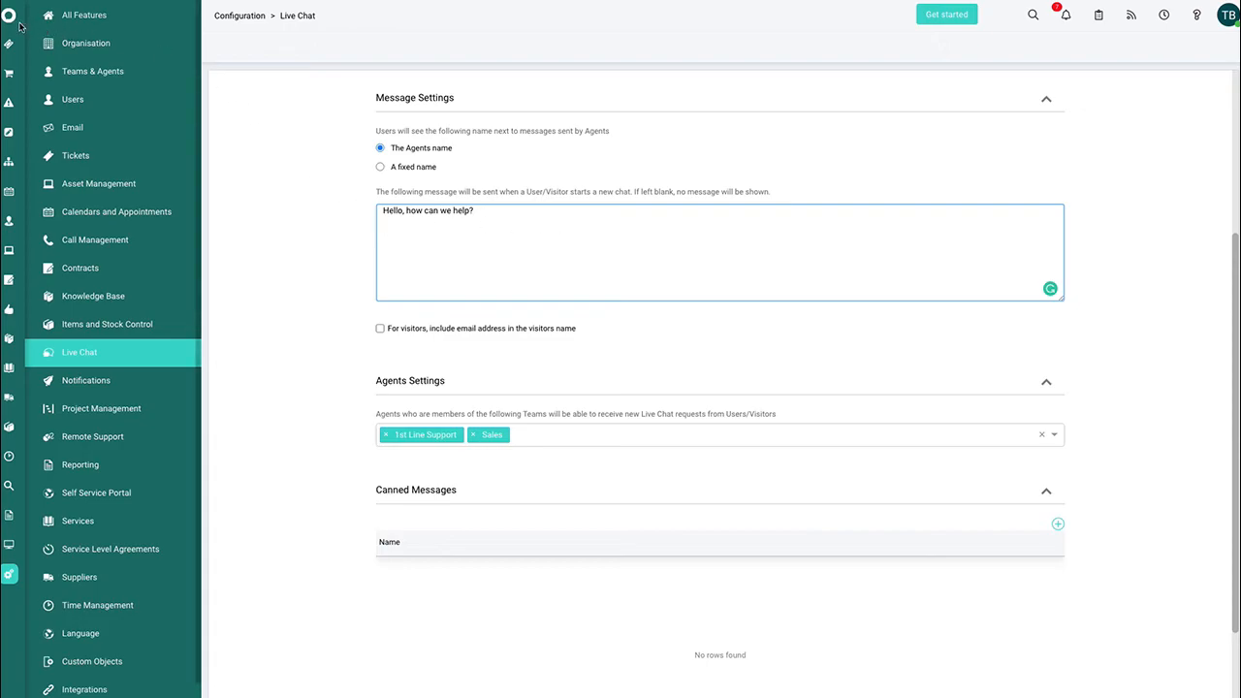
click(9, 15)
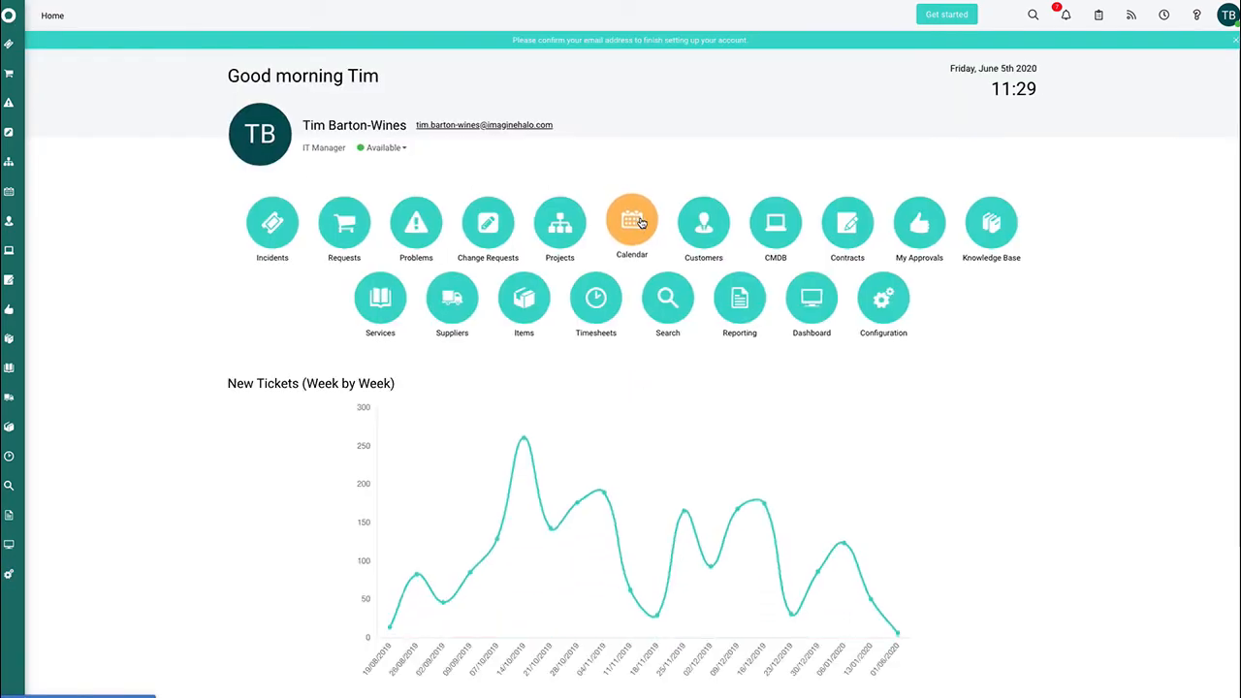